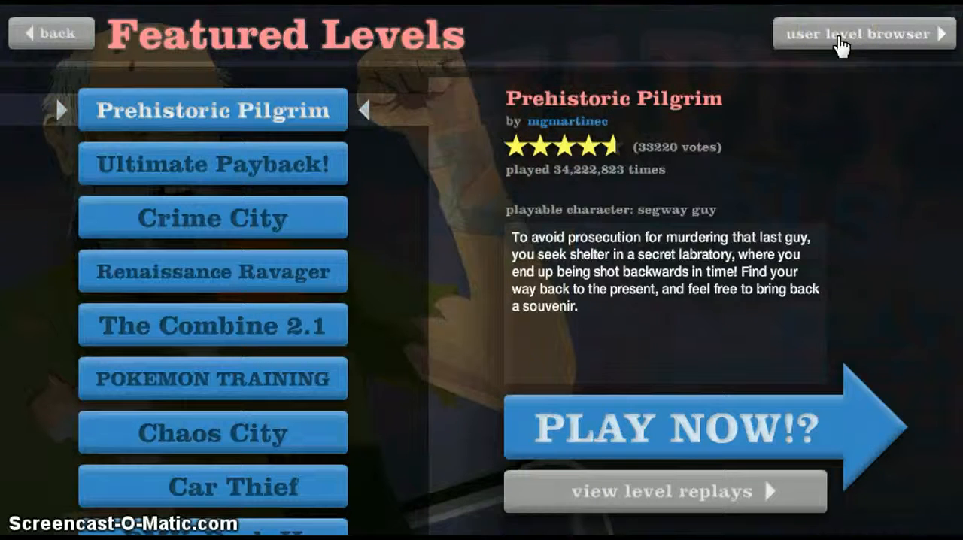
Step: Switch from Featured Levels to the user level browser
click(864, 34)
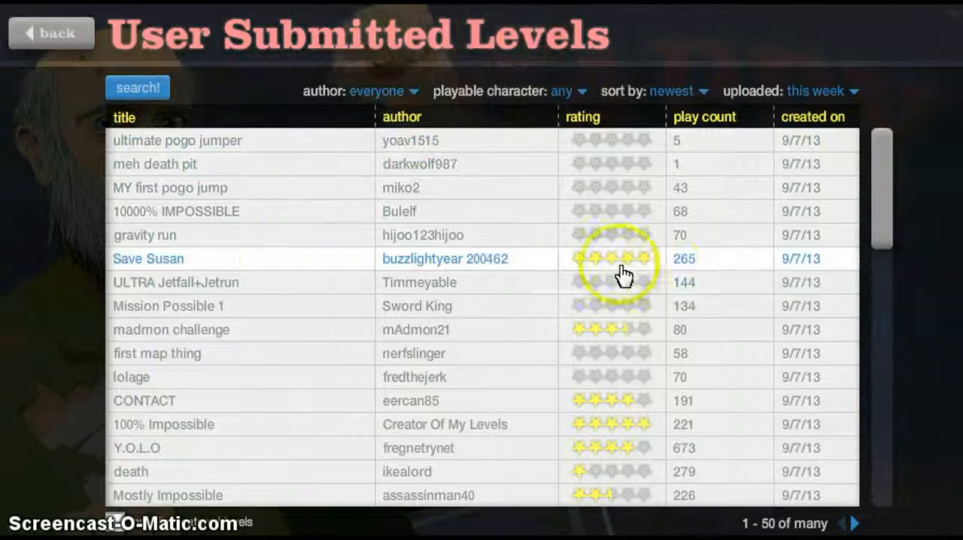
Step: Open Save Susan and start it as the pogo stick rider
click(148, 258)
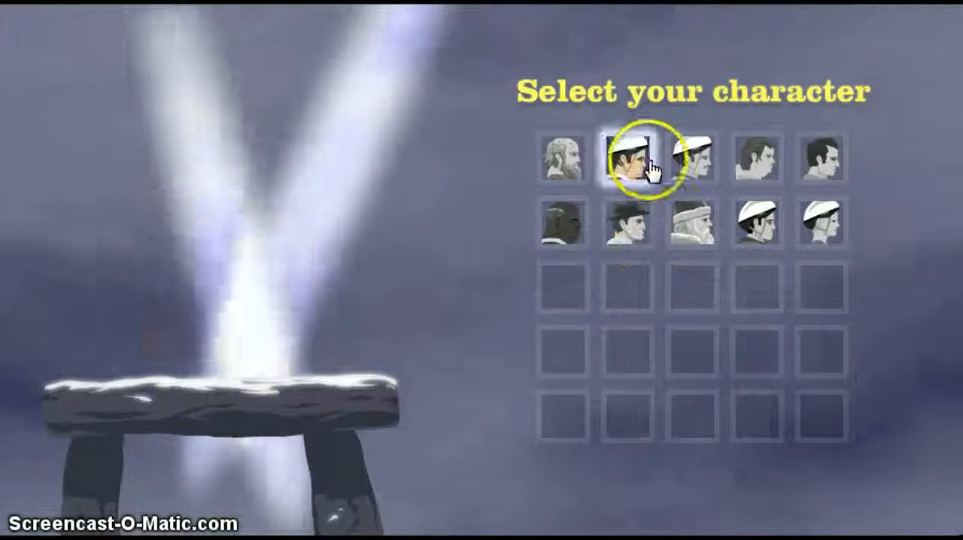
click(755, 228)
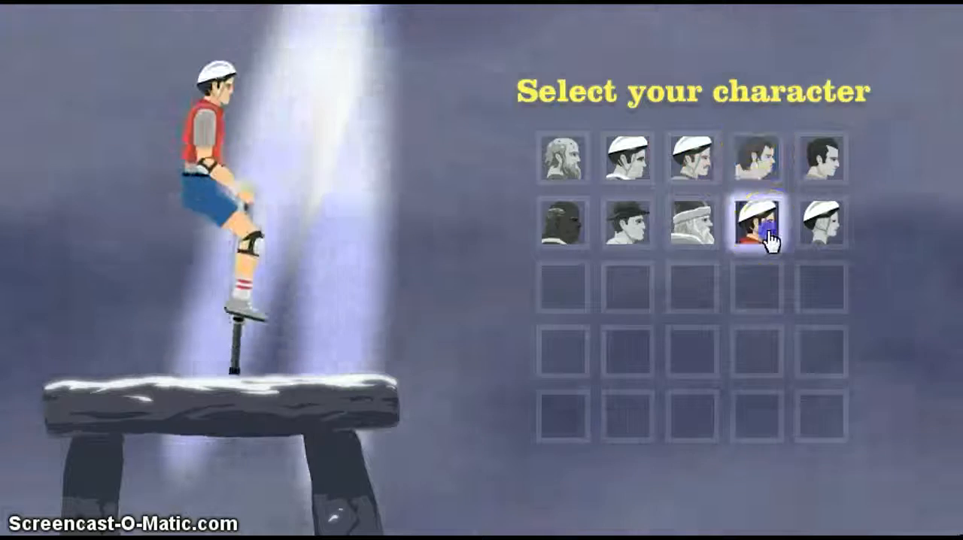
click(757, 226)
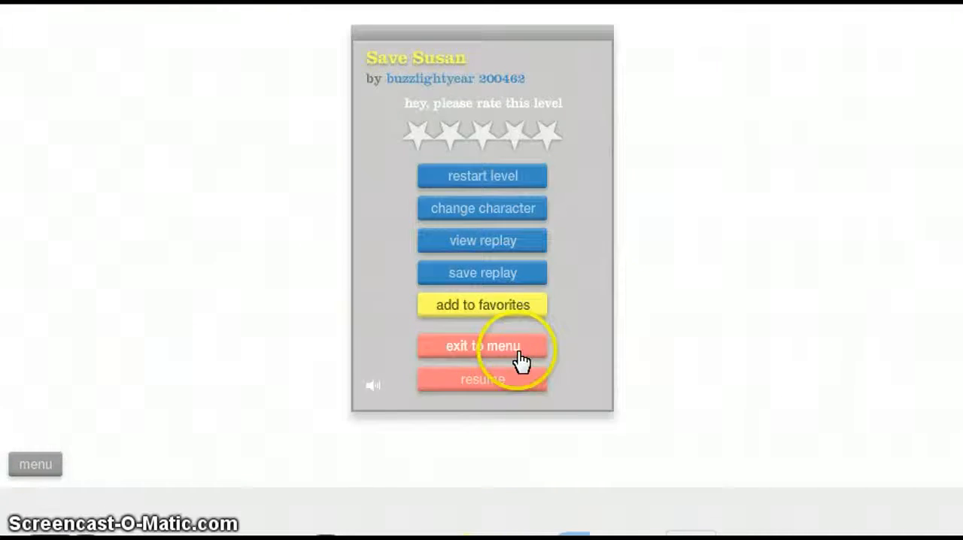
Step: Exit Save Susan, then start madmon challenge with a chosen character
click(483, 345)
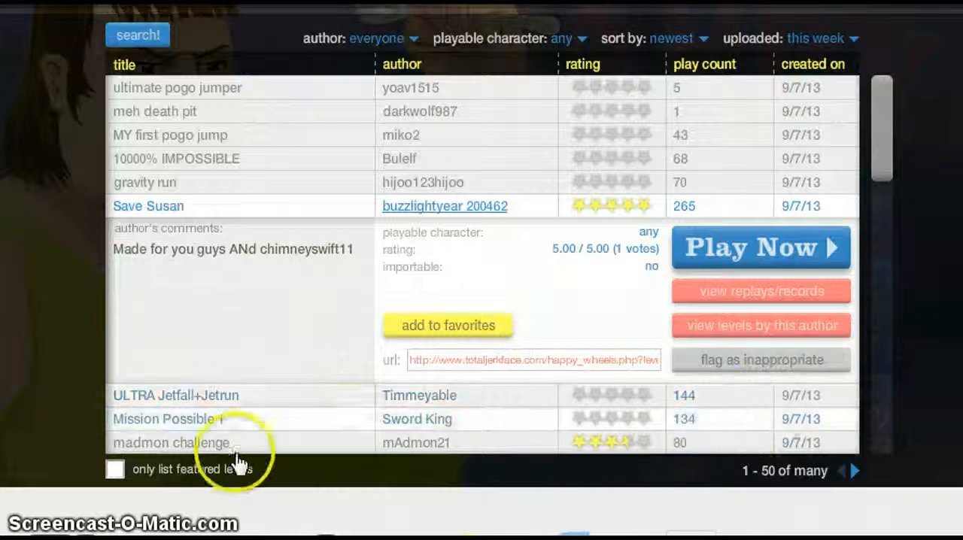
click(761, 247)
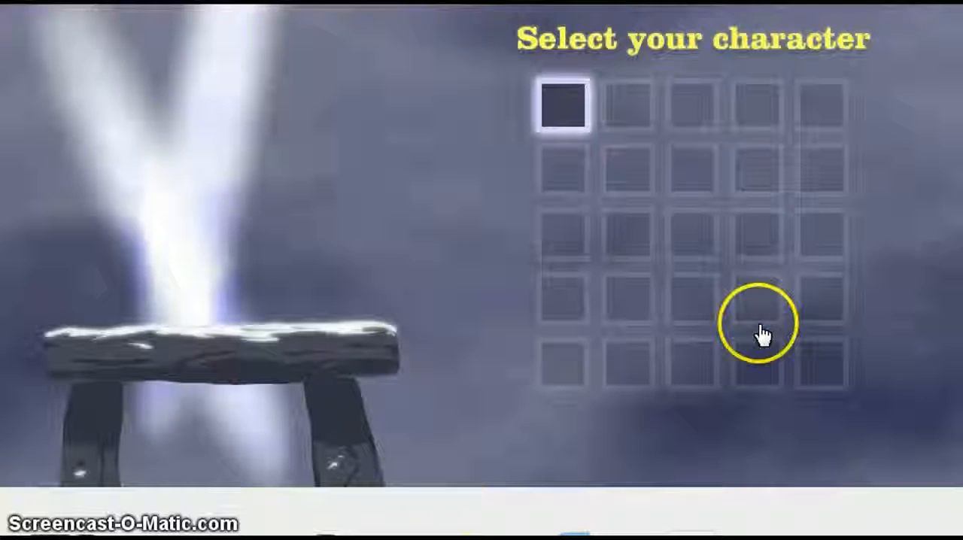
click(565, 105)
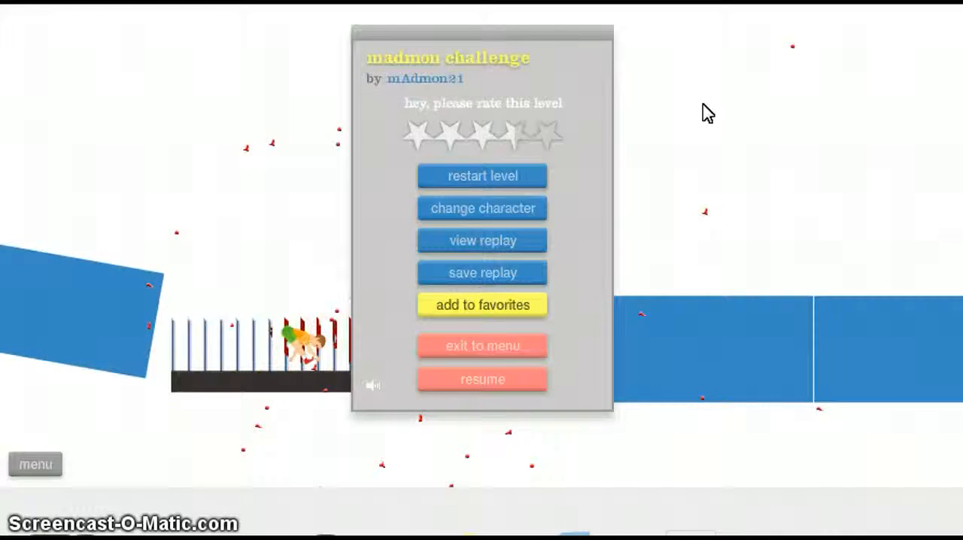
click(482, 379)
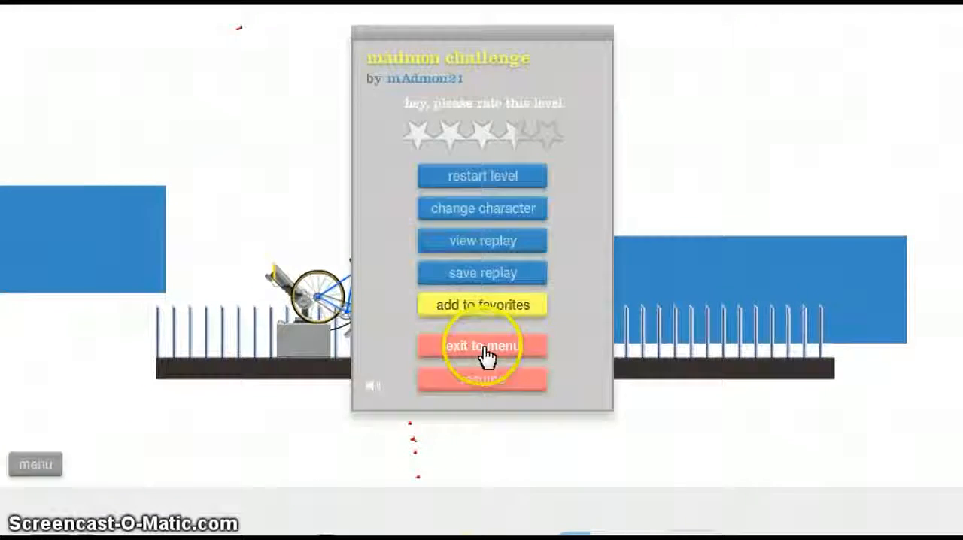
Step: Exit madmon challenge and start playing the CONTACT level
click(482, 346)
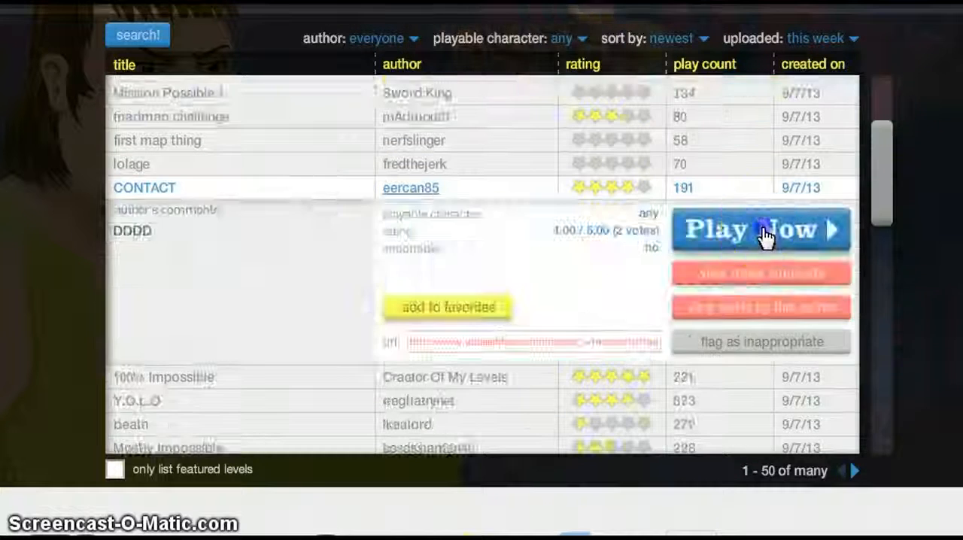
click(760, 230)
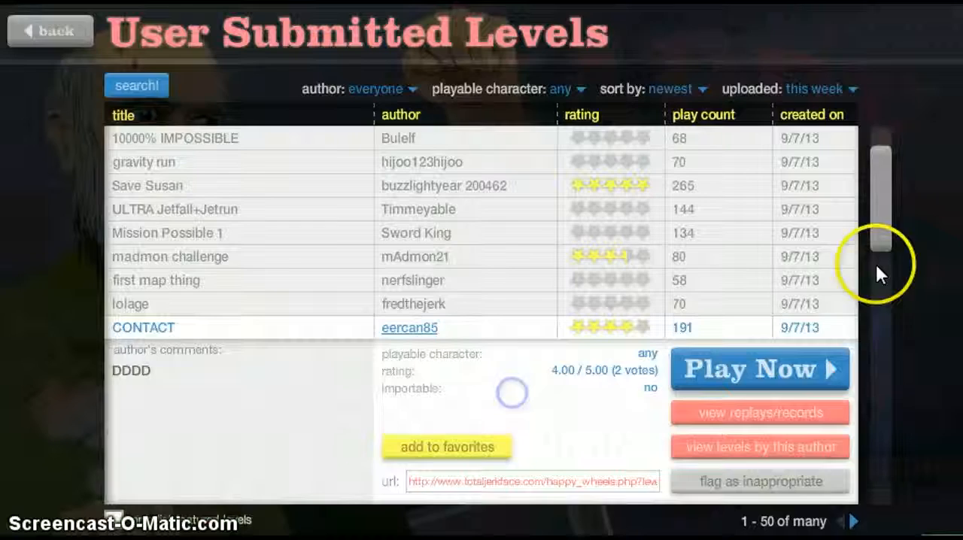
Step: Expand 100% Impossible to read its author comments and details
scroll(down, 3)
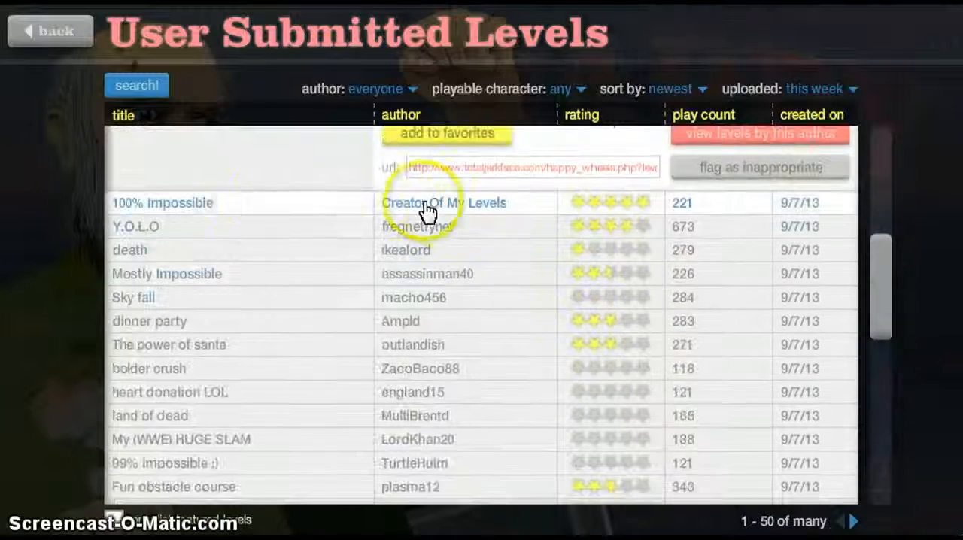
click(162, 202)
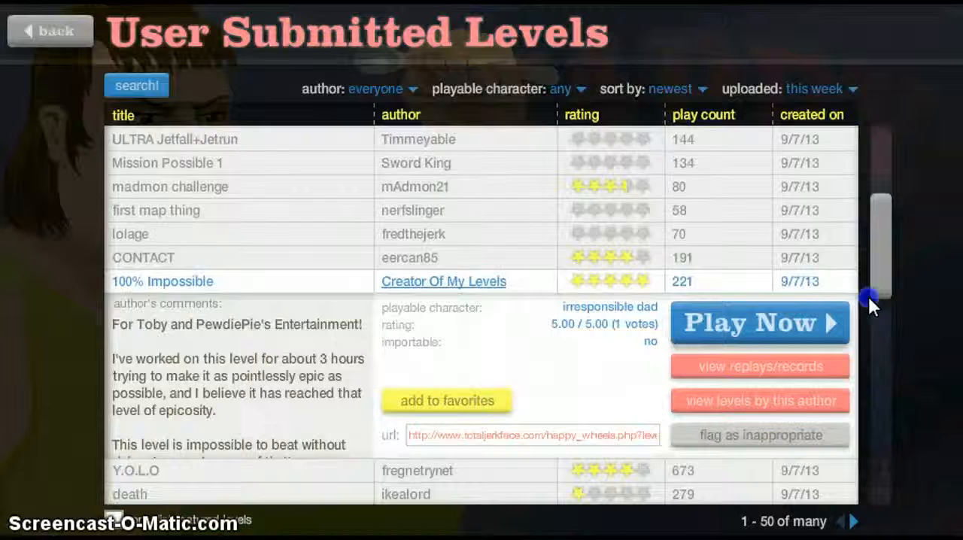
scroll(down, 3)
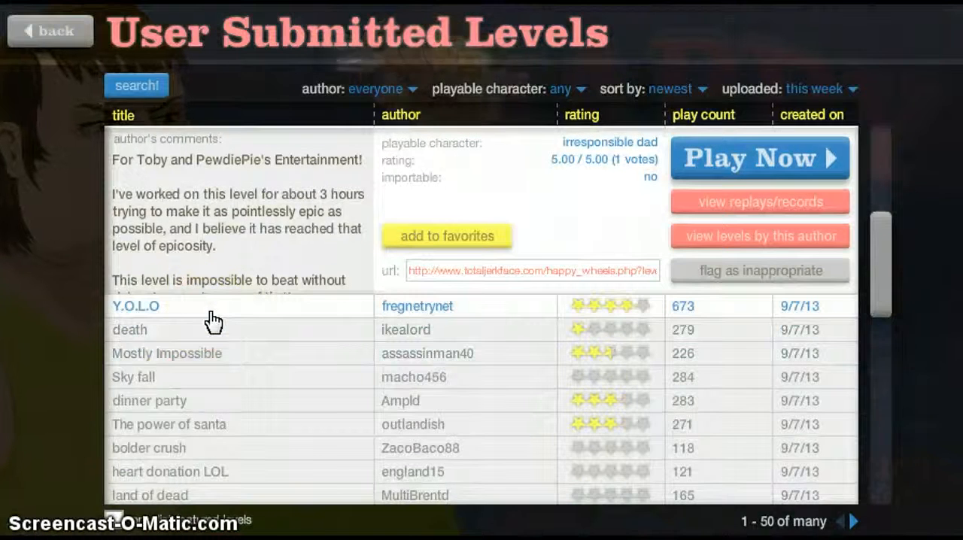
Step: Start Y.O.L.O and beat it in 39.20 seconds
click(759, 158)
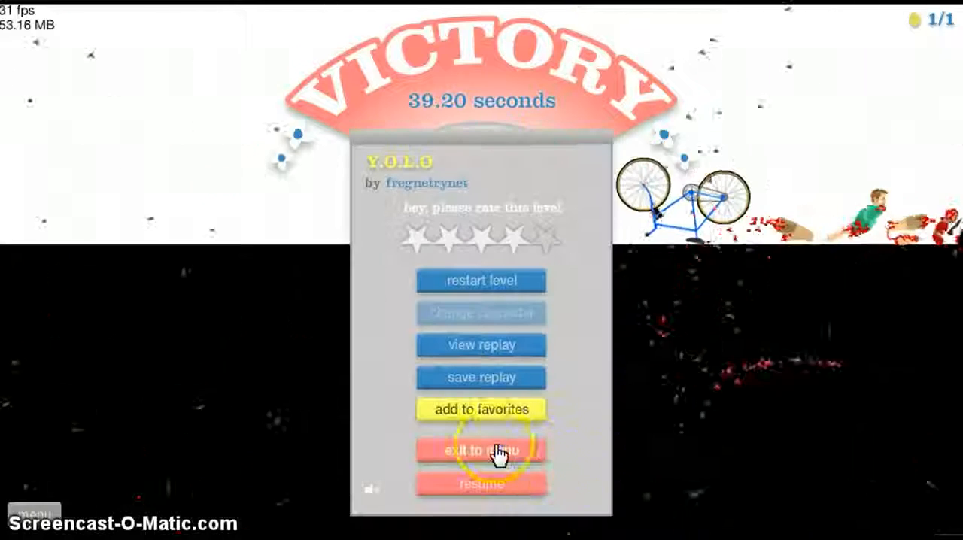
Step: Exit the finished Y.O.L.O level and scroll the browser to dinner party
click(481, 450)
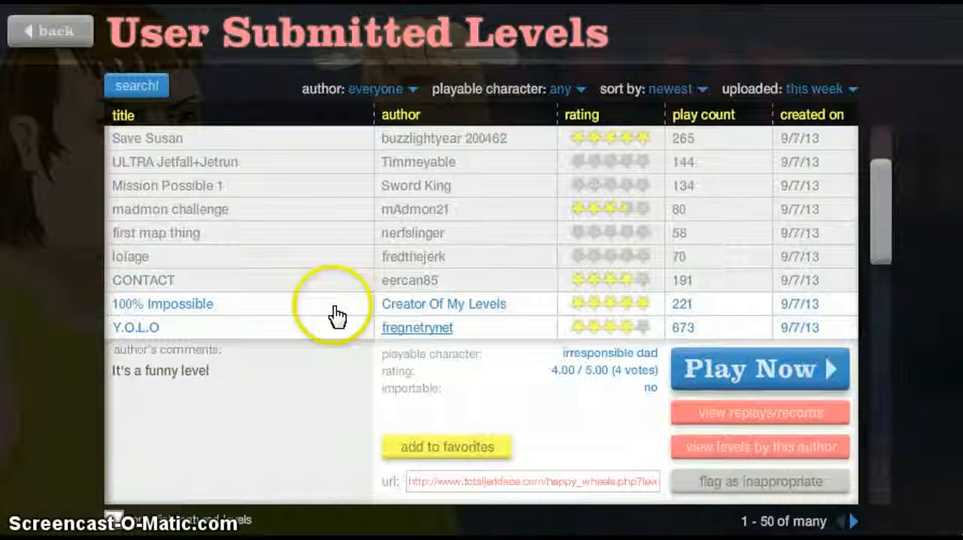
scroll(down, 3)
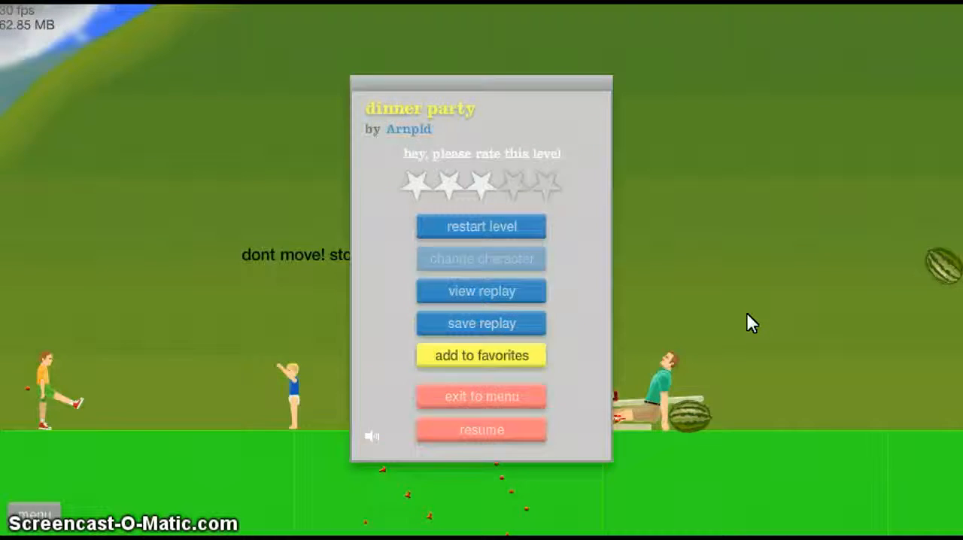
Step: Resume dinner party twice, then quit it back to the level browser
click(481, 429)
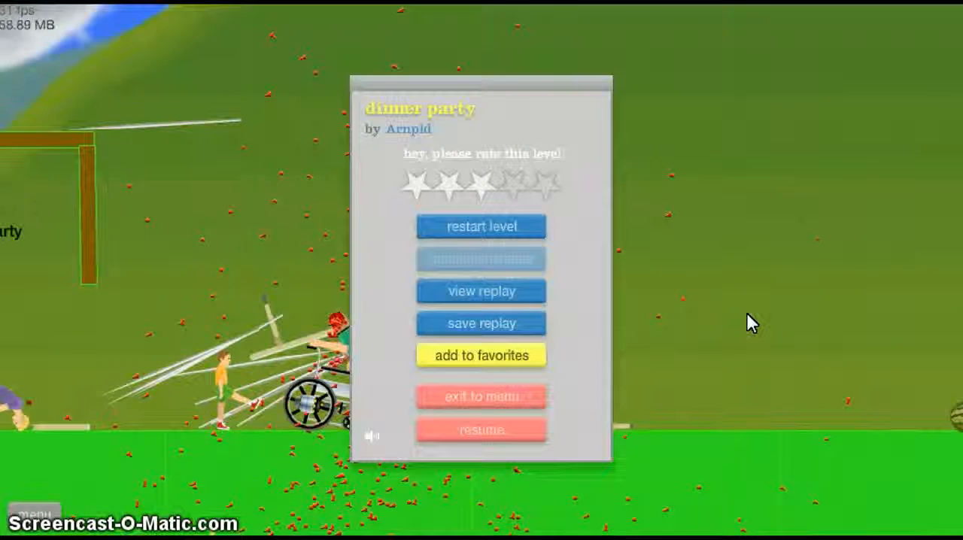
click(481, 429)
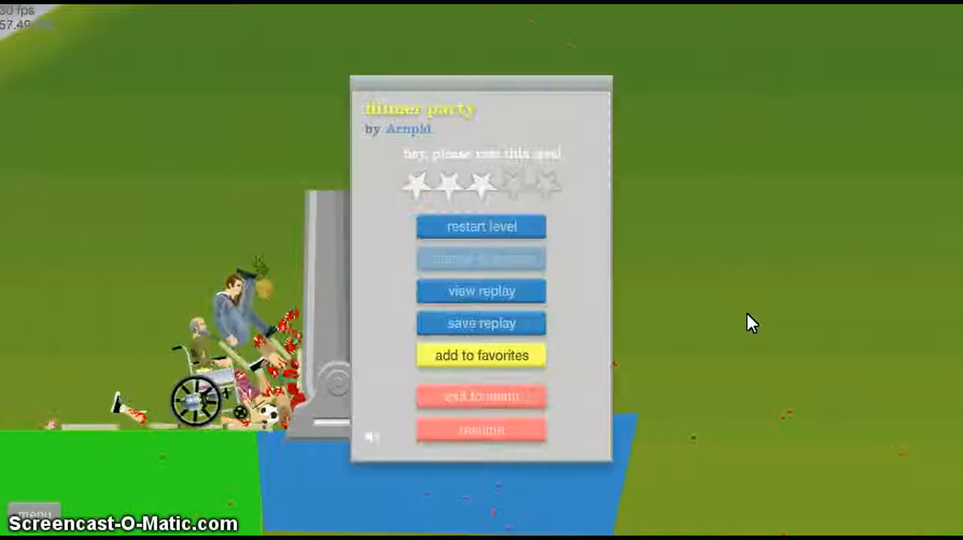
click(481, 396)
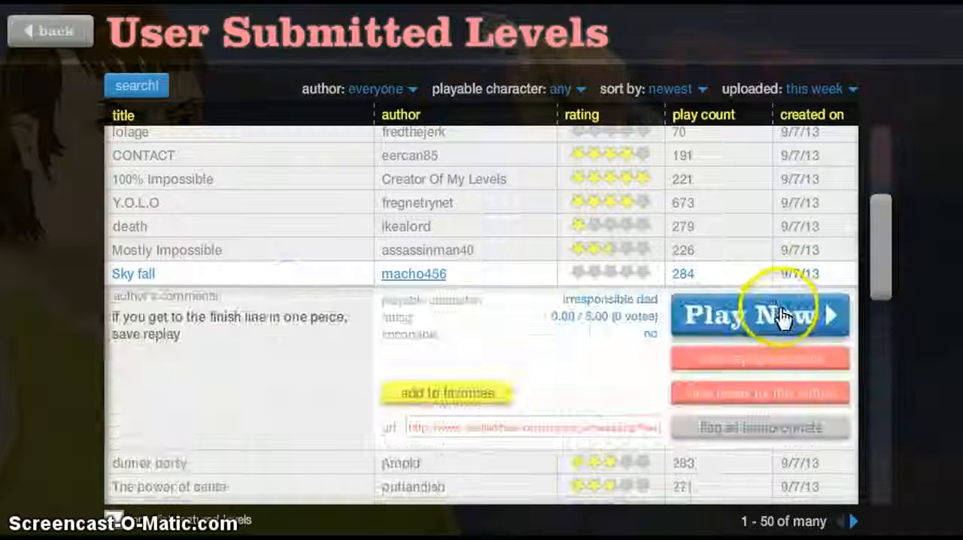
Step: Play Sky fall, then quit it back to the level browser
click(760, 315)
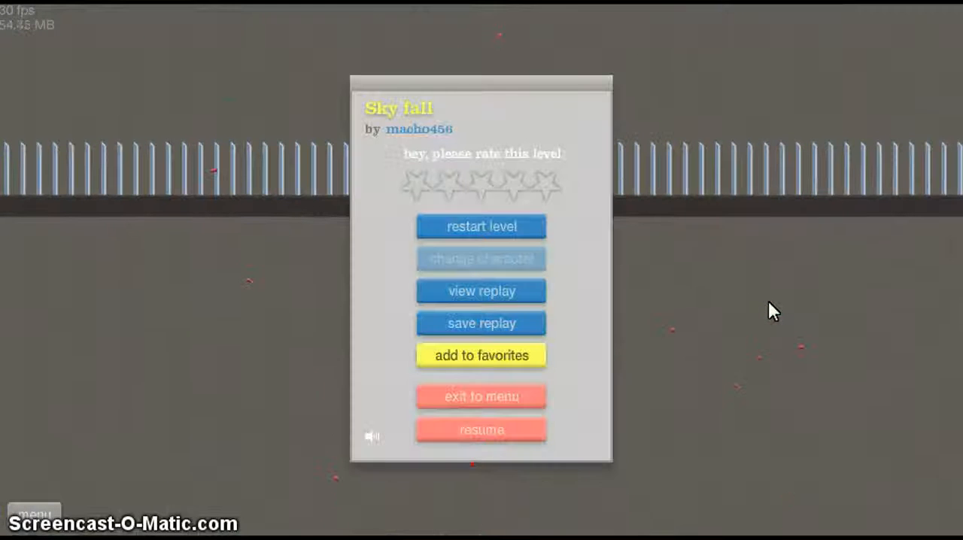
click(481, 397)
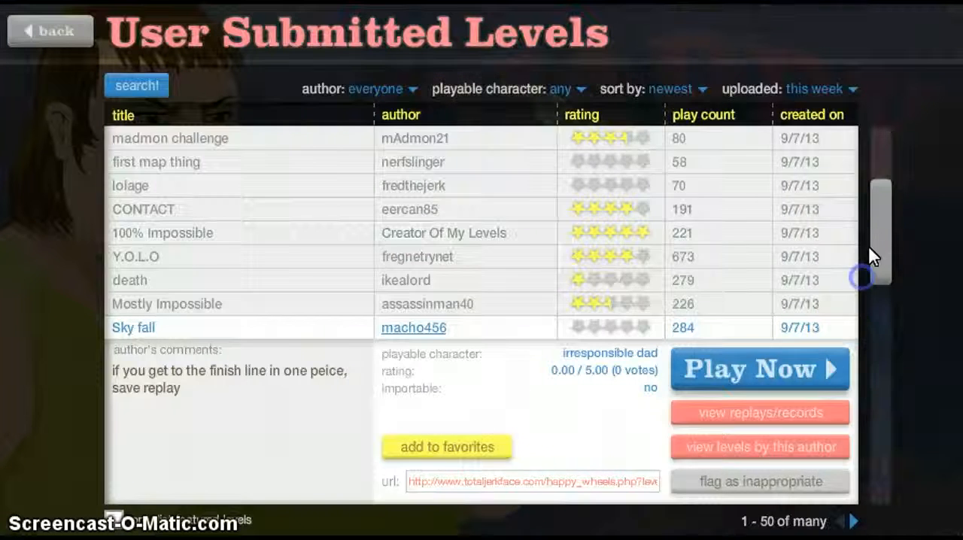
Step: Pause The power of santa and go to character selection
scroll(down, 3)
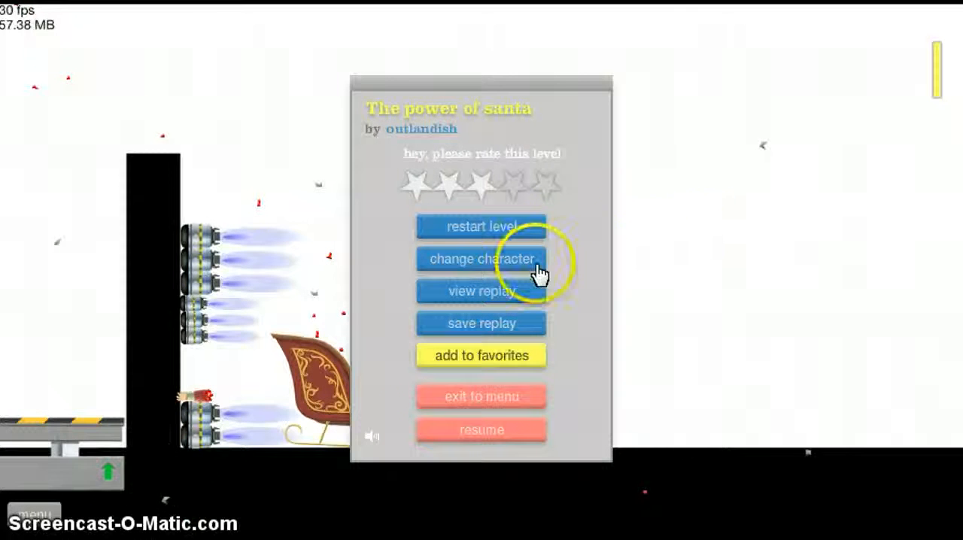
click(481, 258)
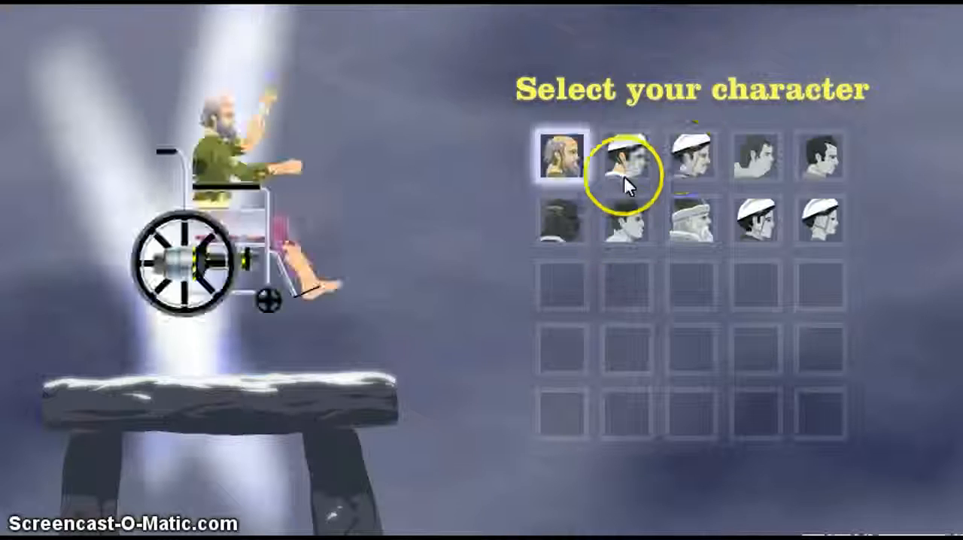
Step: Preview riders including the wheelchair, then play The power of santa as the pogo-stick rider
click(629, 162)
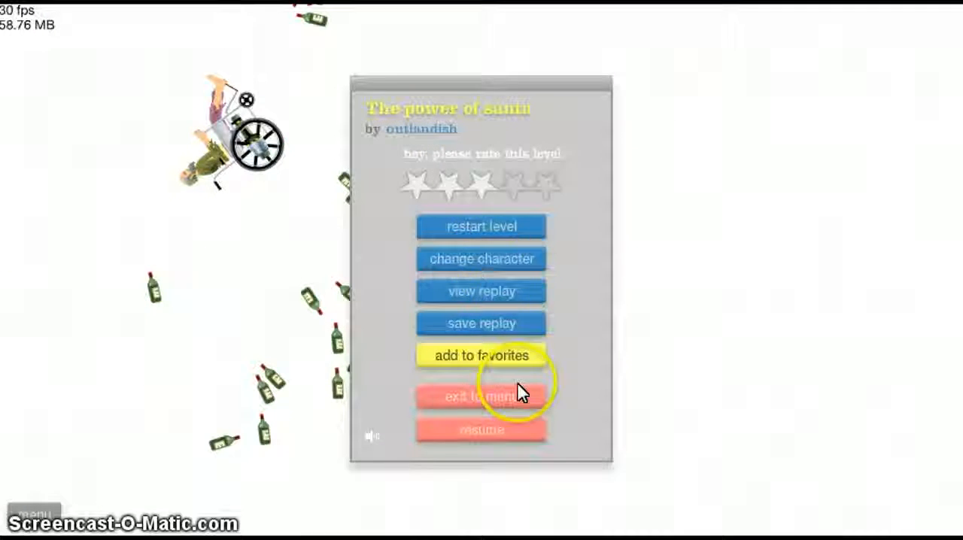
click(481, 259)
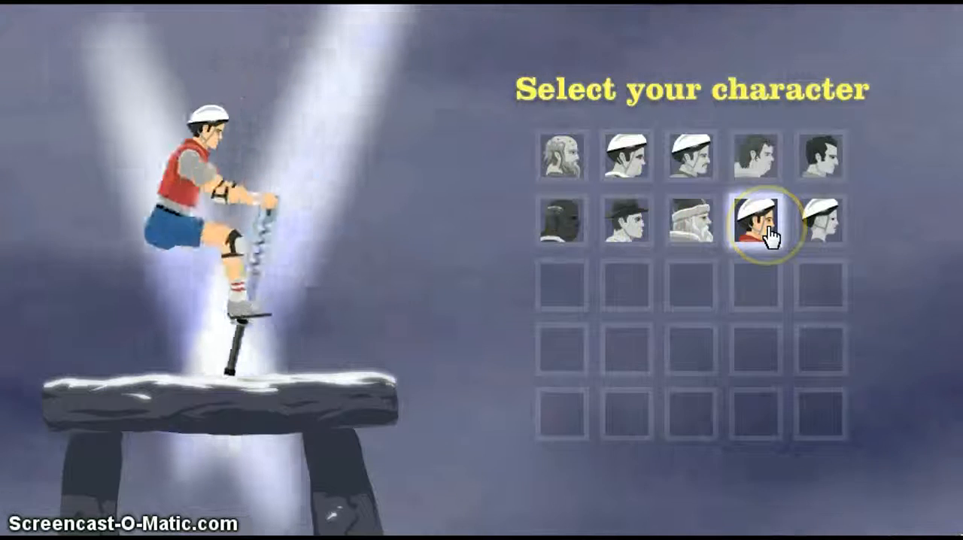
click(561, 156)
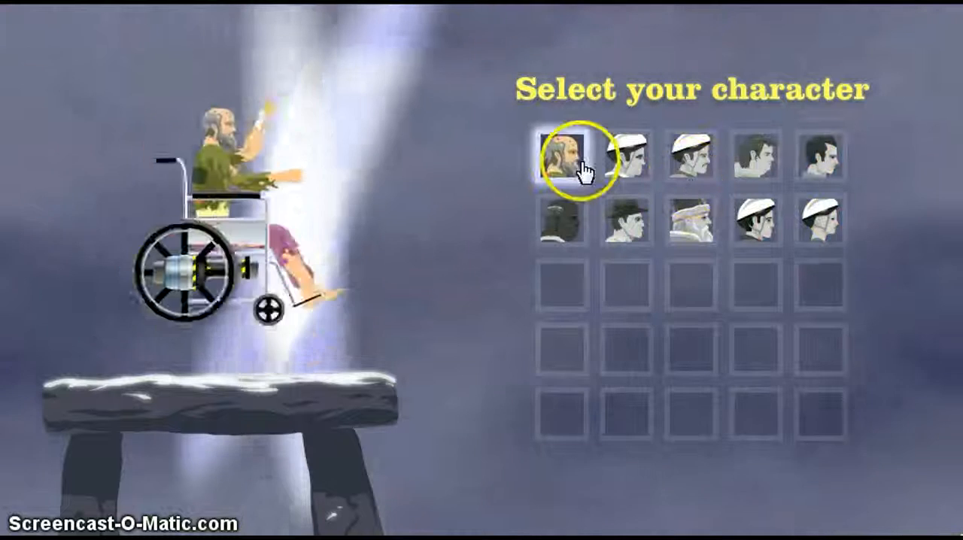
click(745, 222)
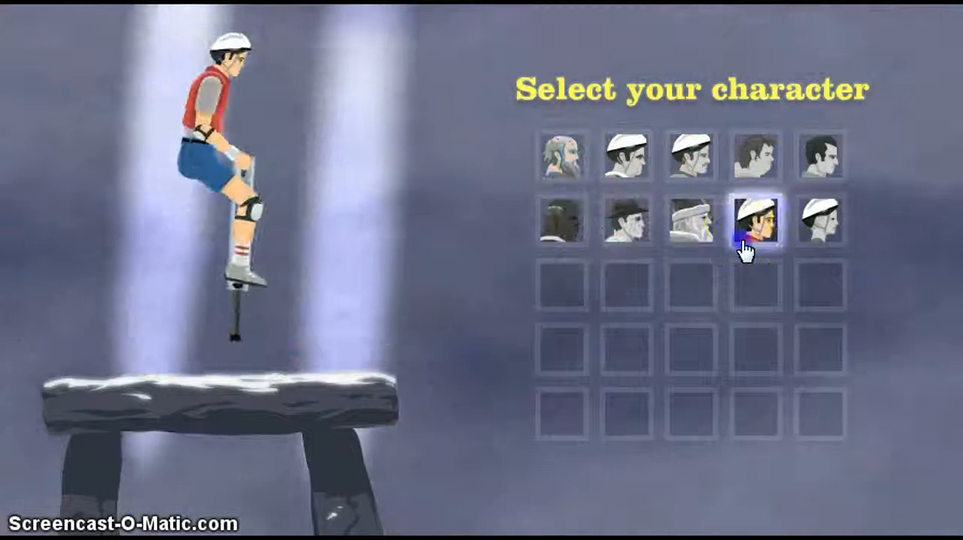
click(746, 222)
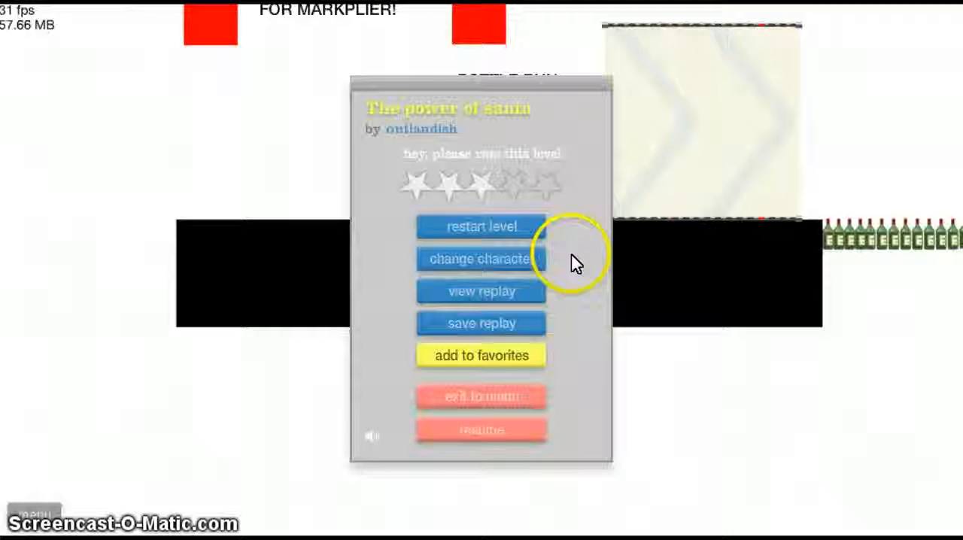
click(481, 430)
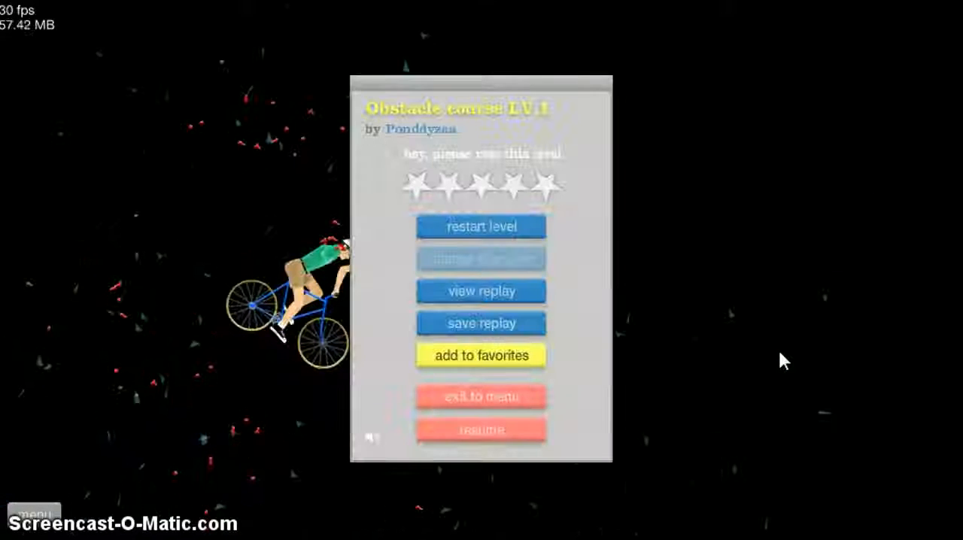
Step: Resume the paused Obstacle course LV.1 run with the bicycle rider
click(480, 225)
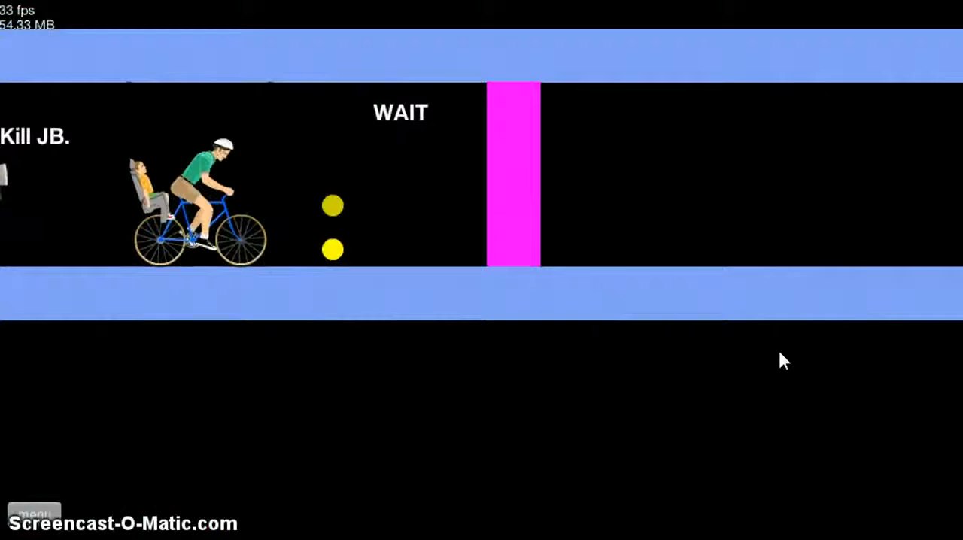